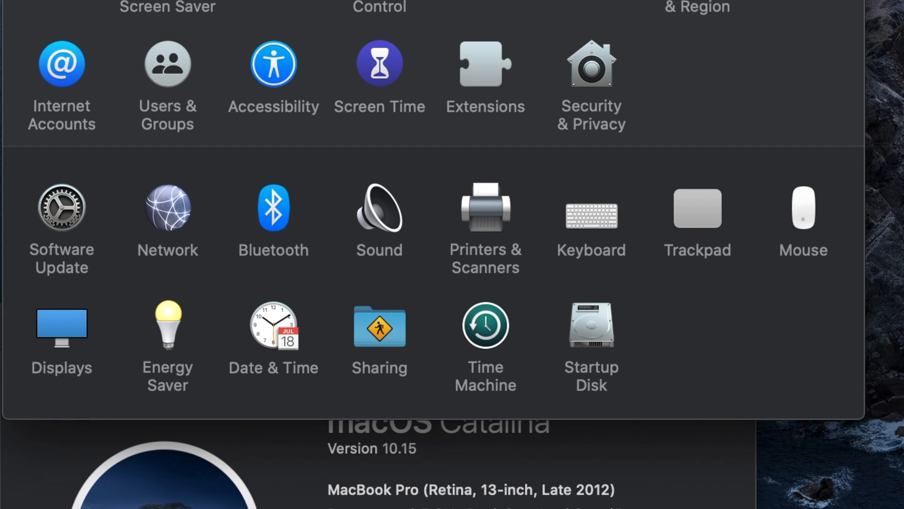
mouse_move(76, 216)
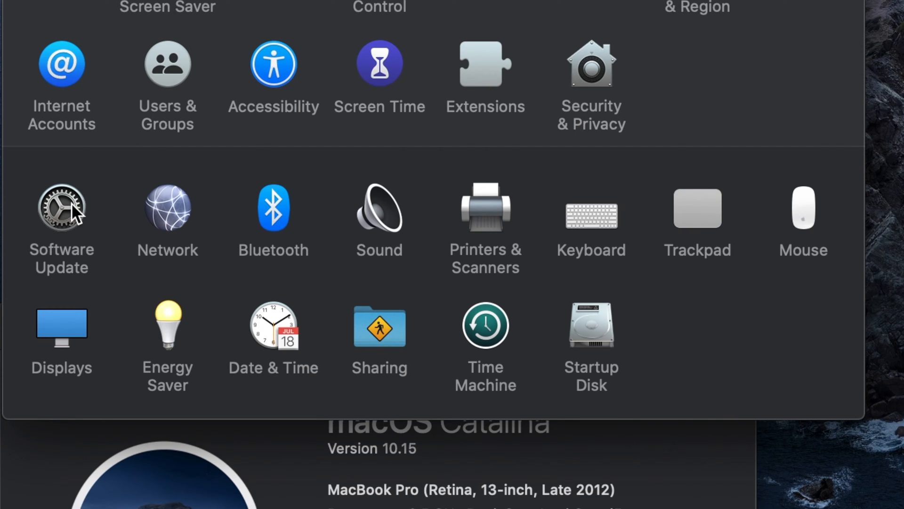
Start the macOS 10.15.1 update from Software Update with Update Now and confirm the restart.
left_click(61, 209)
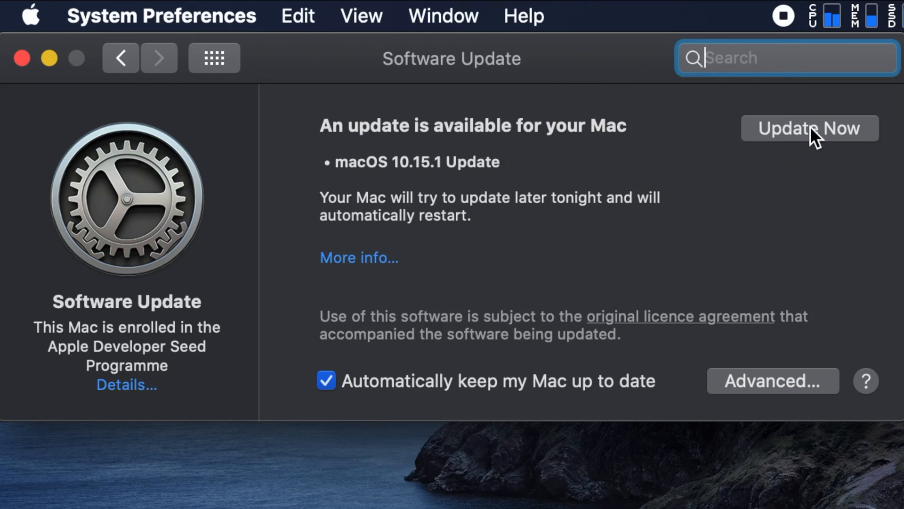
left_click(809, 128)
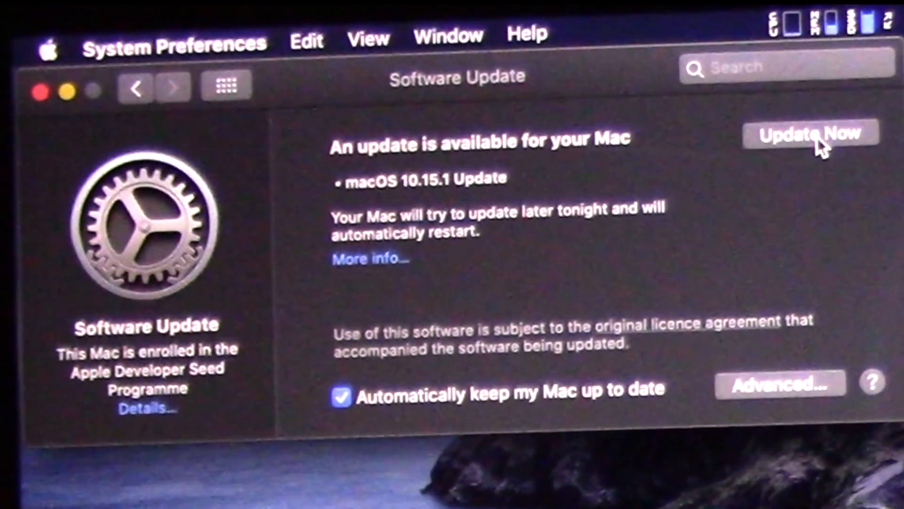
left_click(810, 134)
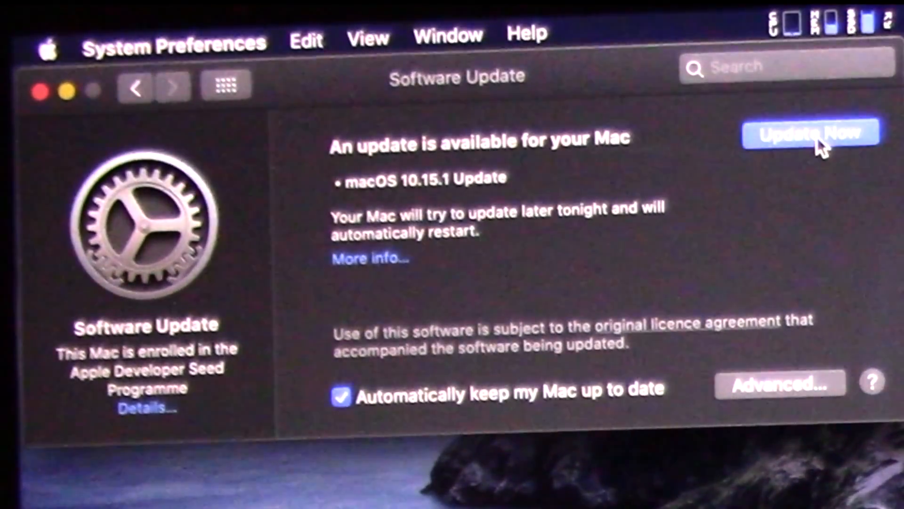
left_click(809, 134)
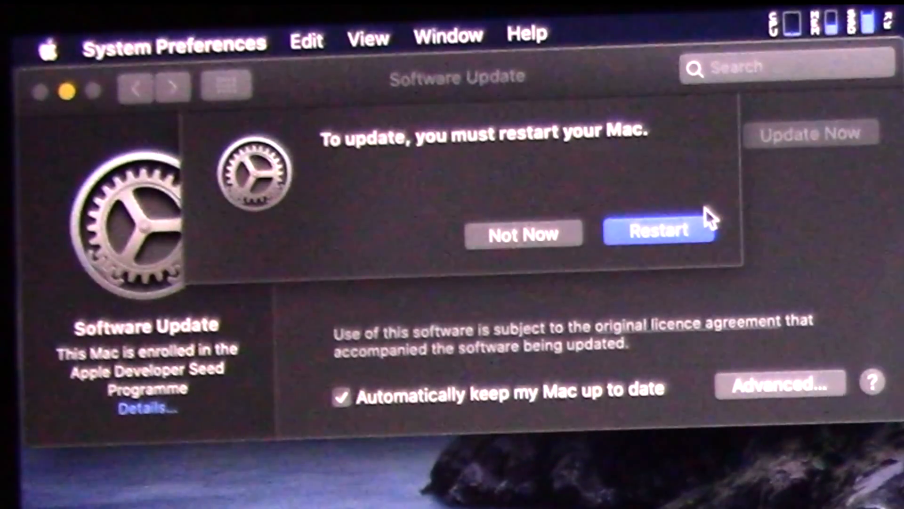
left_click(659, 230)
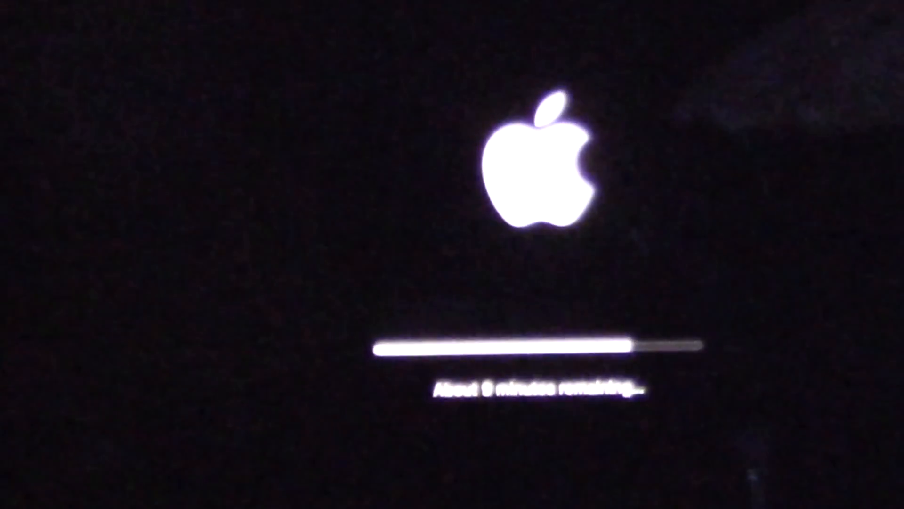